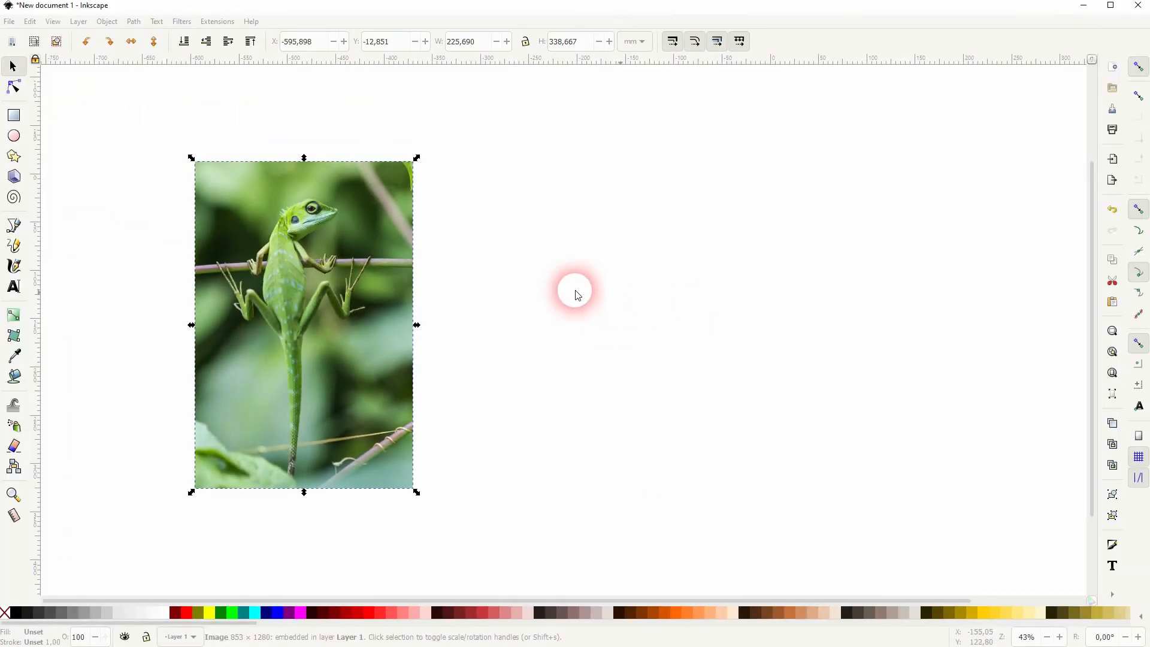
- Place the lizard photo copy right of the original and bring up Raster > Edge settings
left_click_drag(300, 323, 599, 323)
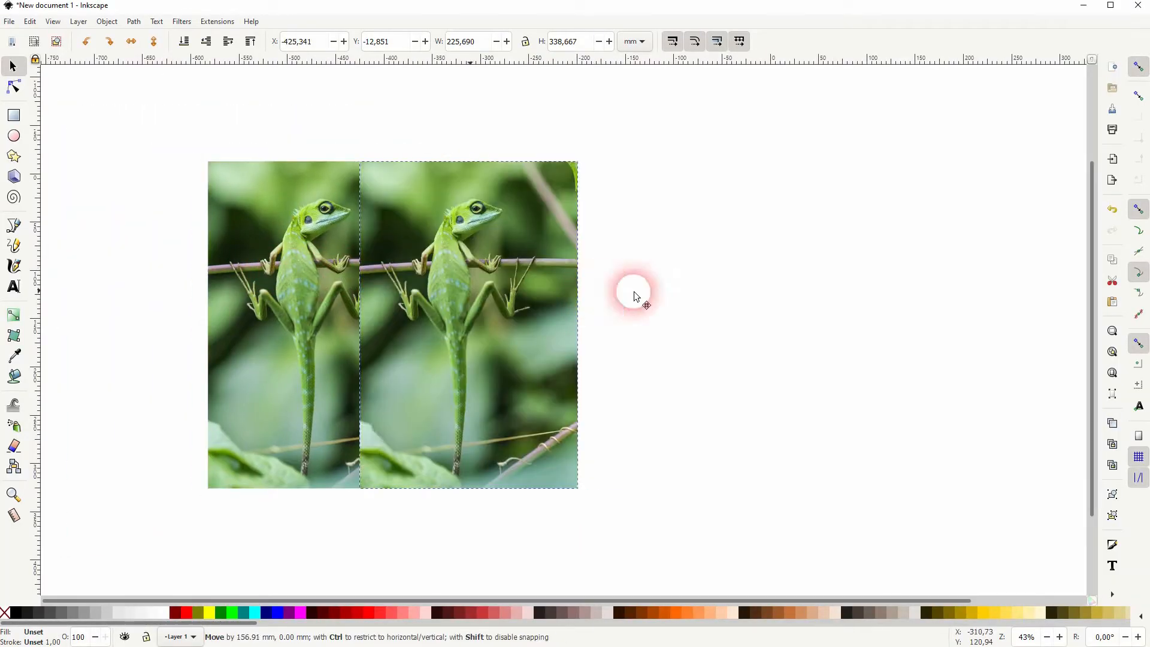
left_click_drag(635, 286, 678, 324)
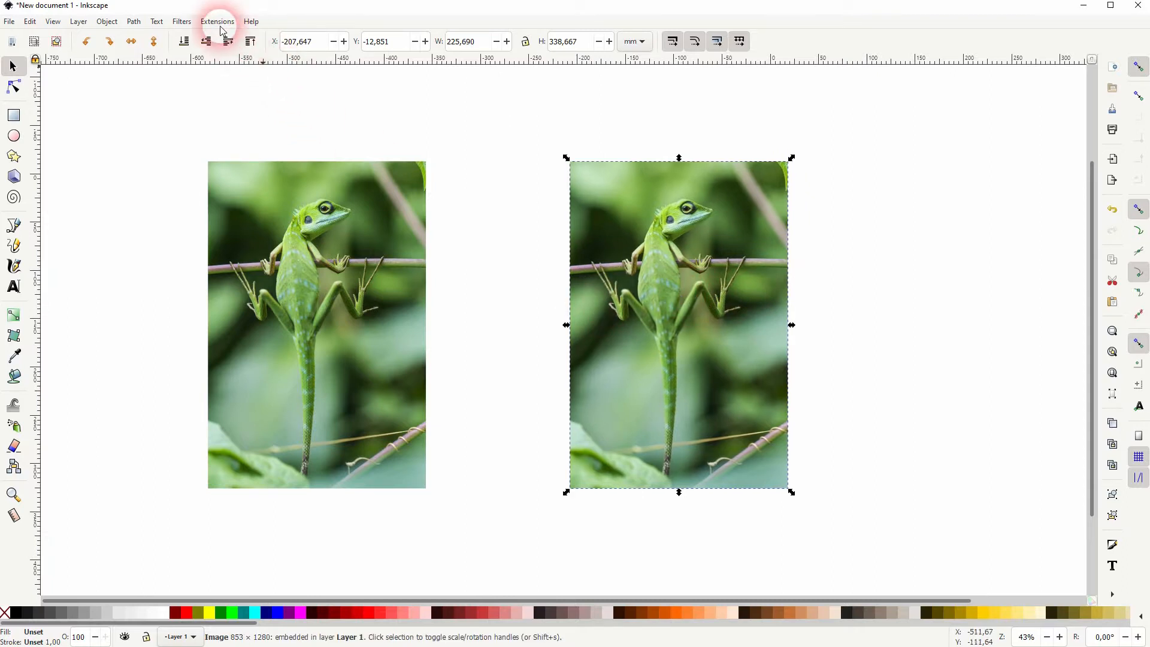
left_click(217, 20)
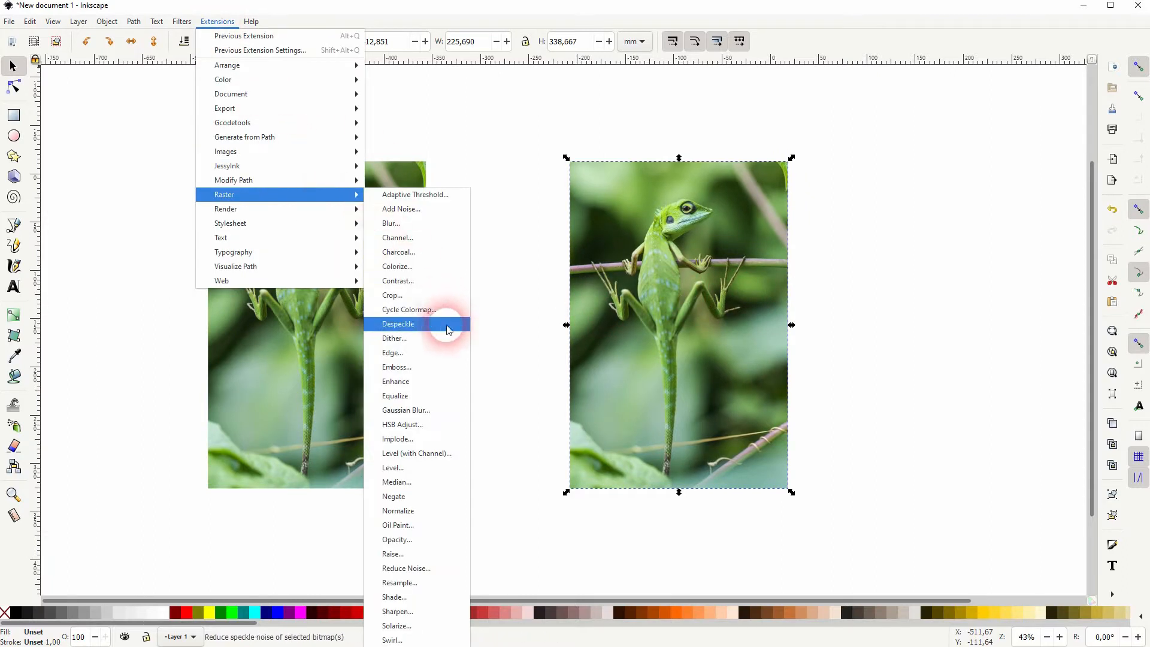
left_click(391, 353)
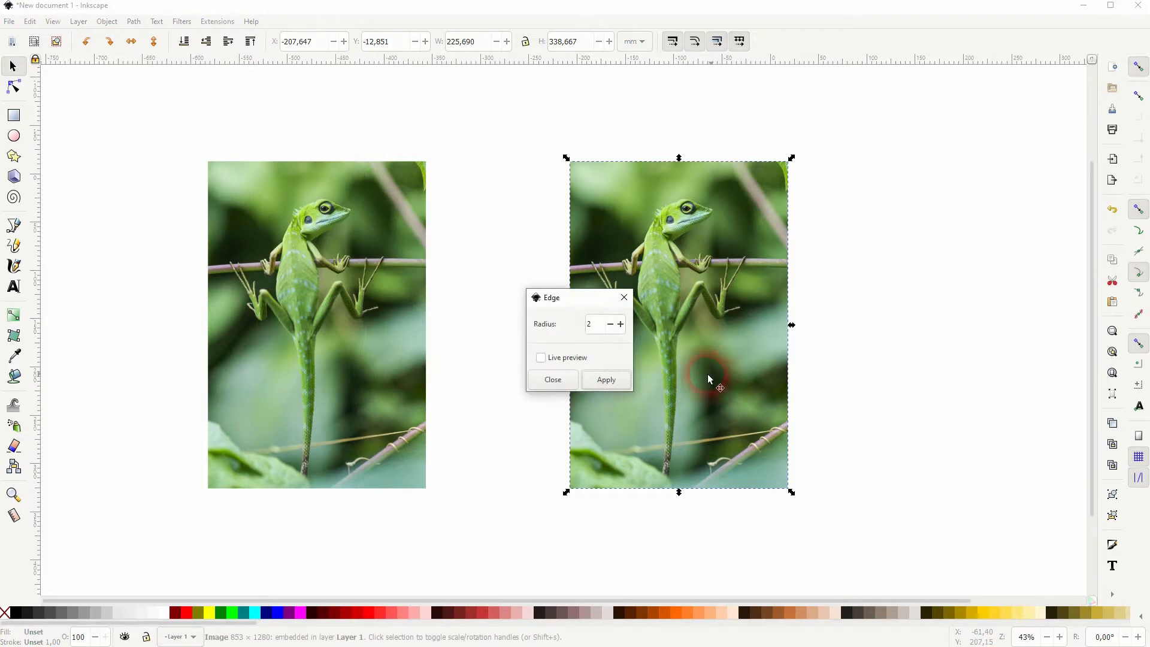
- Move the Edge dialog aside, enable Live preview, and try radius 0 and 1
left_click_drag(580, 297, 917, 306)
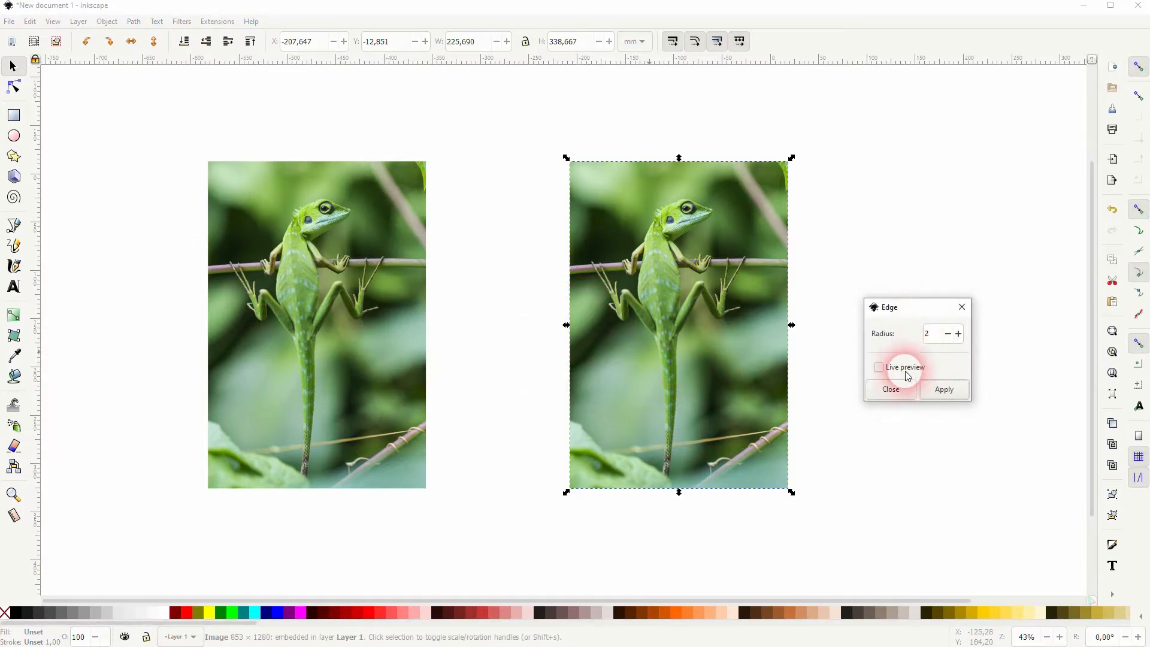
left_click(878, 367)
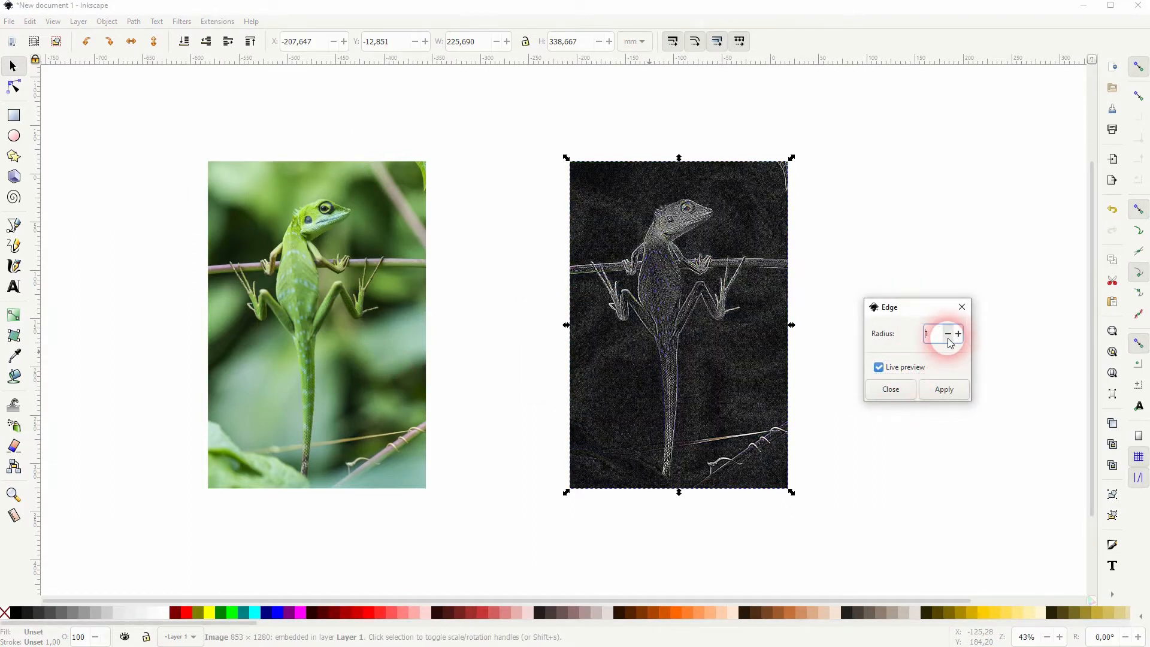
left_click(947, 334)
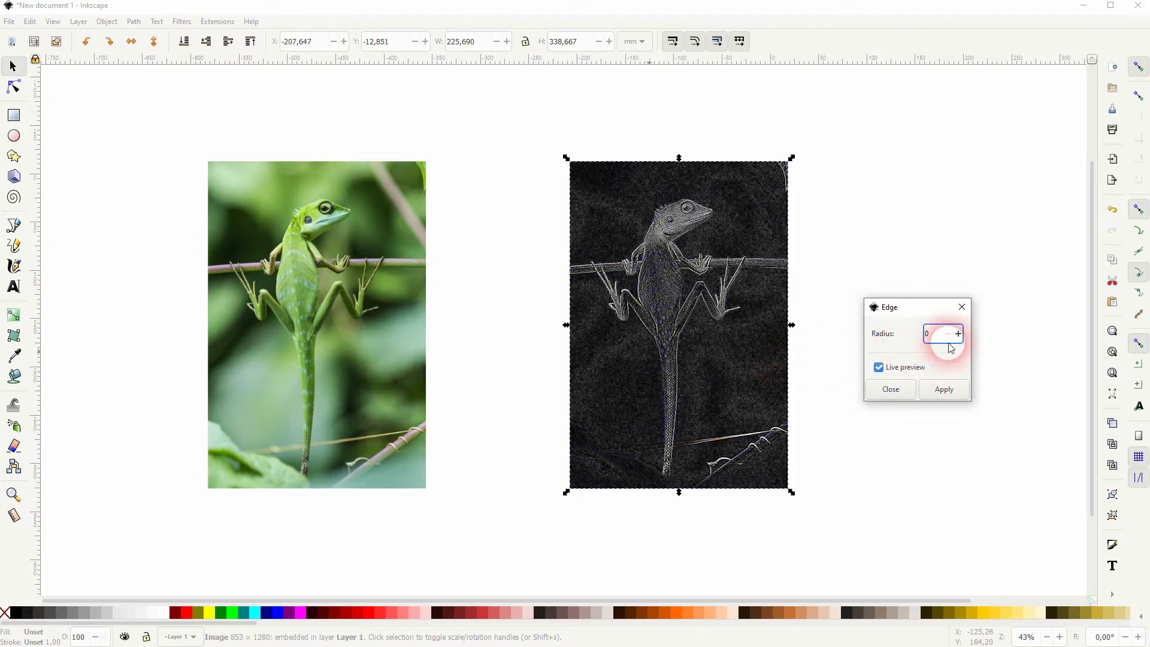
left_click(958, 334)
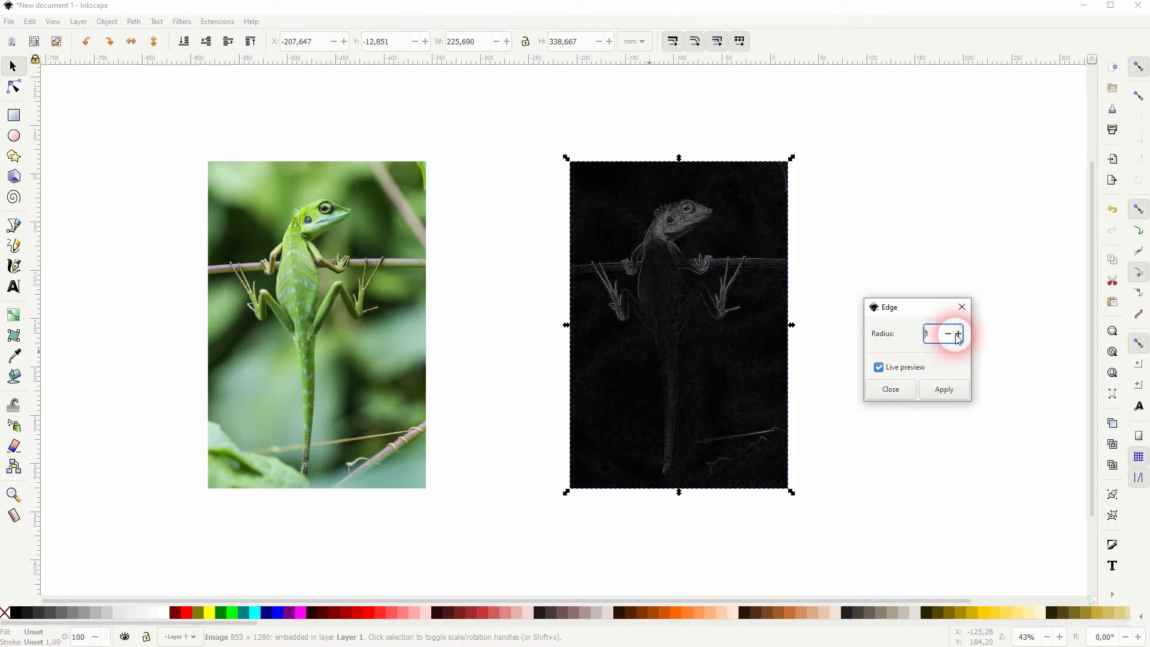
left_click(948, 333)
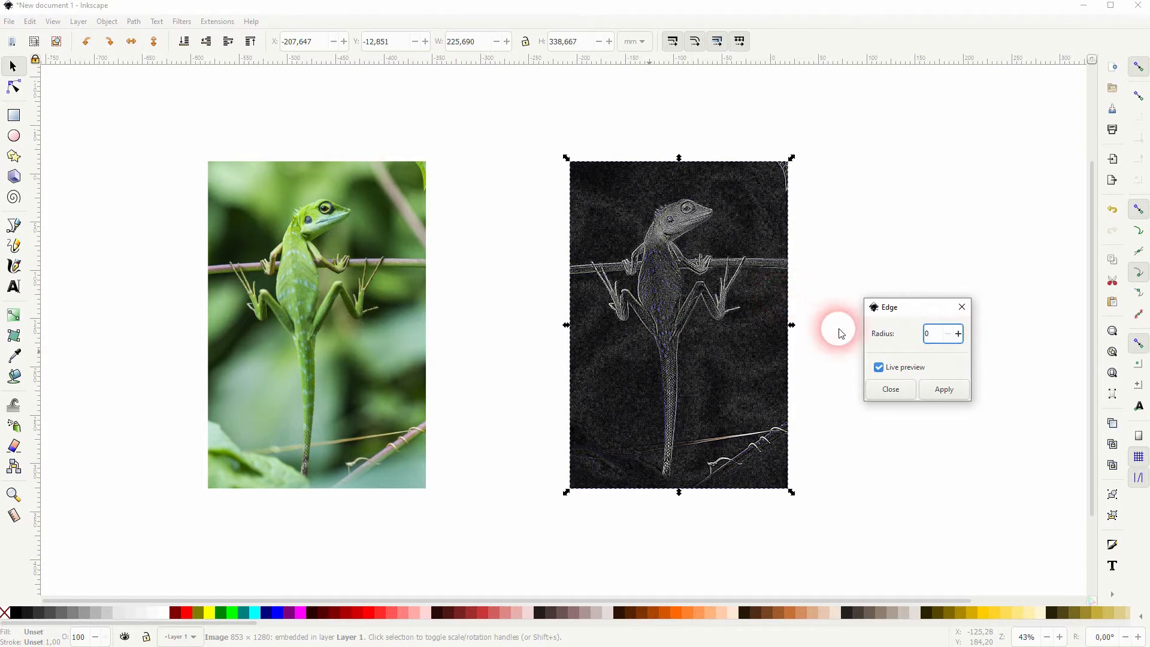
- Raise the Edge radius past 11 and select the field to enter 100
left_click(958, 334)
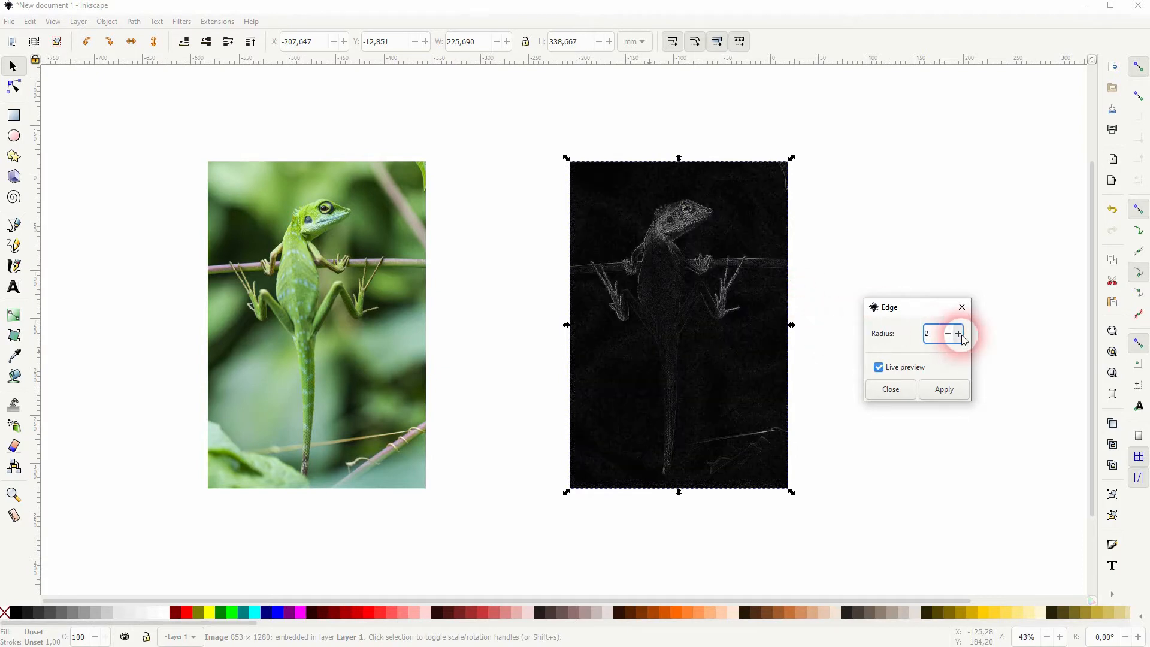
left_click(958, 333)
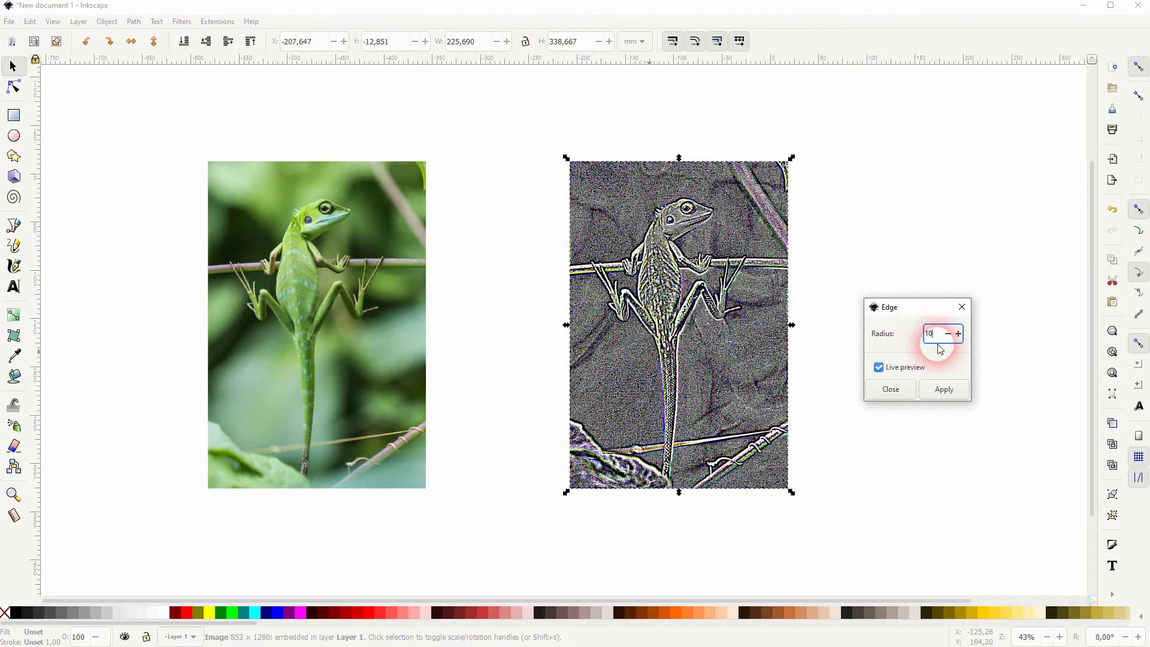
left_click(958, 334)
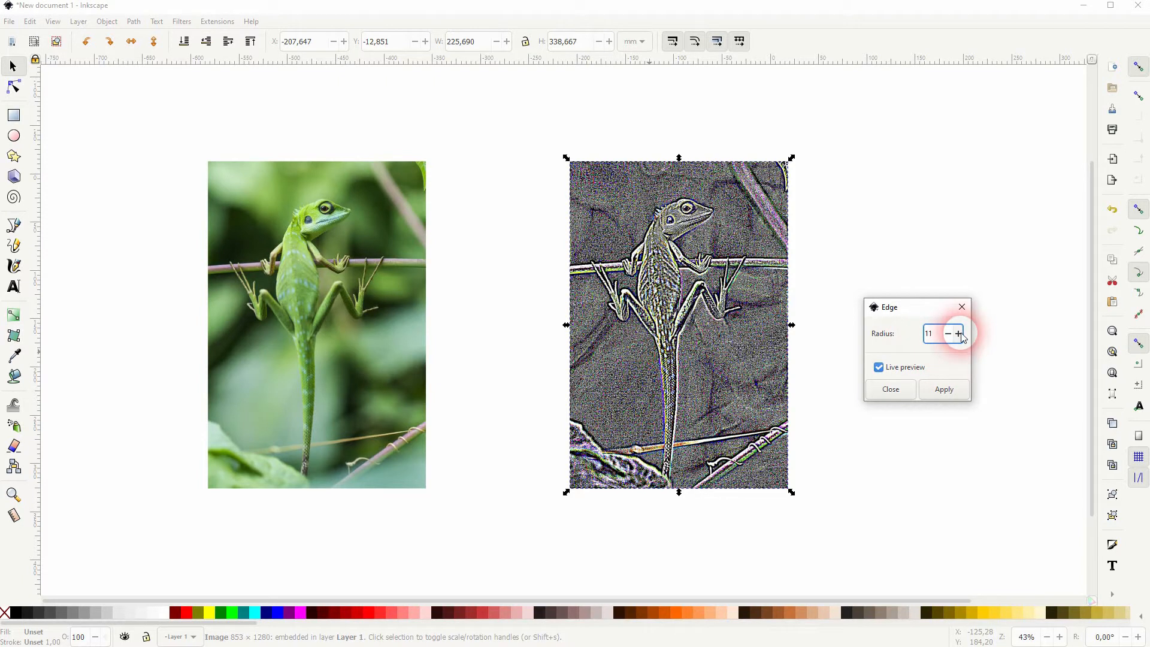
left_click(959, 334)
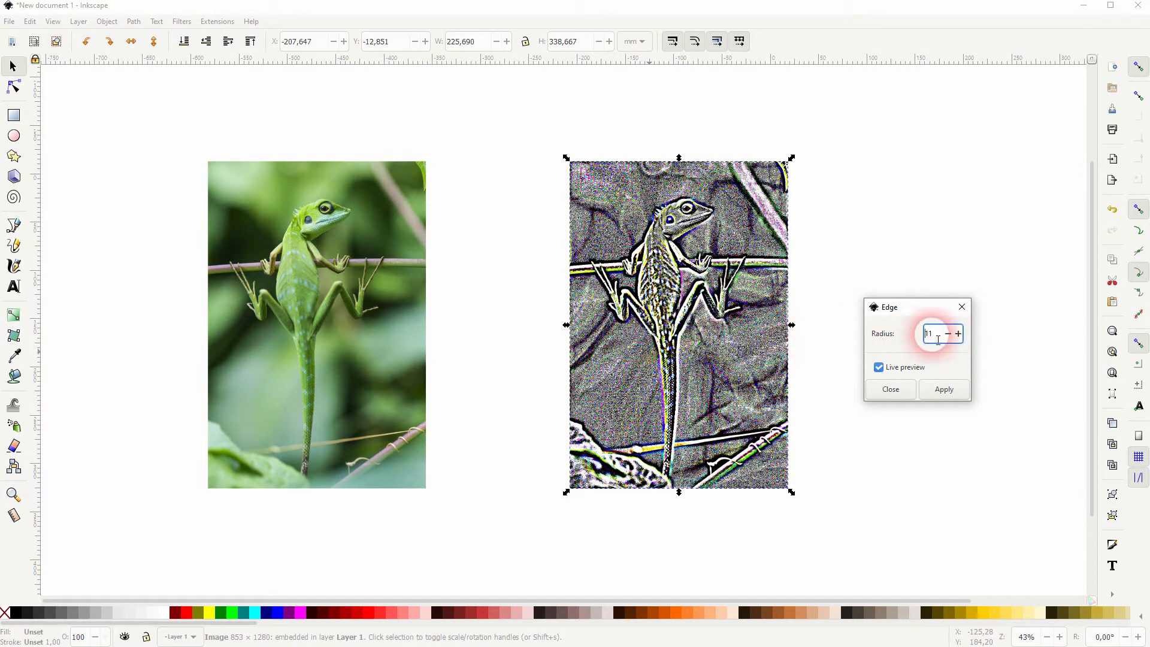
left_click(958, 334)
type("00")
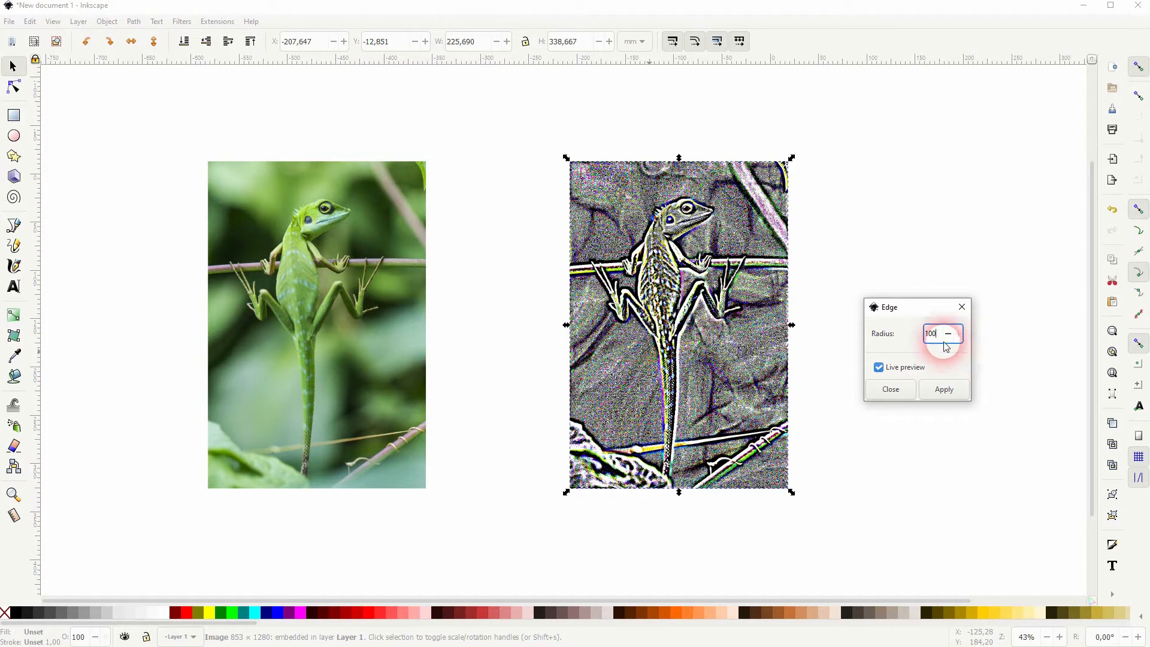
- Apply the radius-100 Edge effect to the copy and close the dialog
left_click(944, 389)
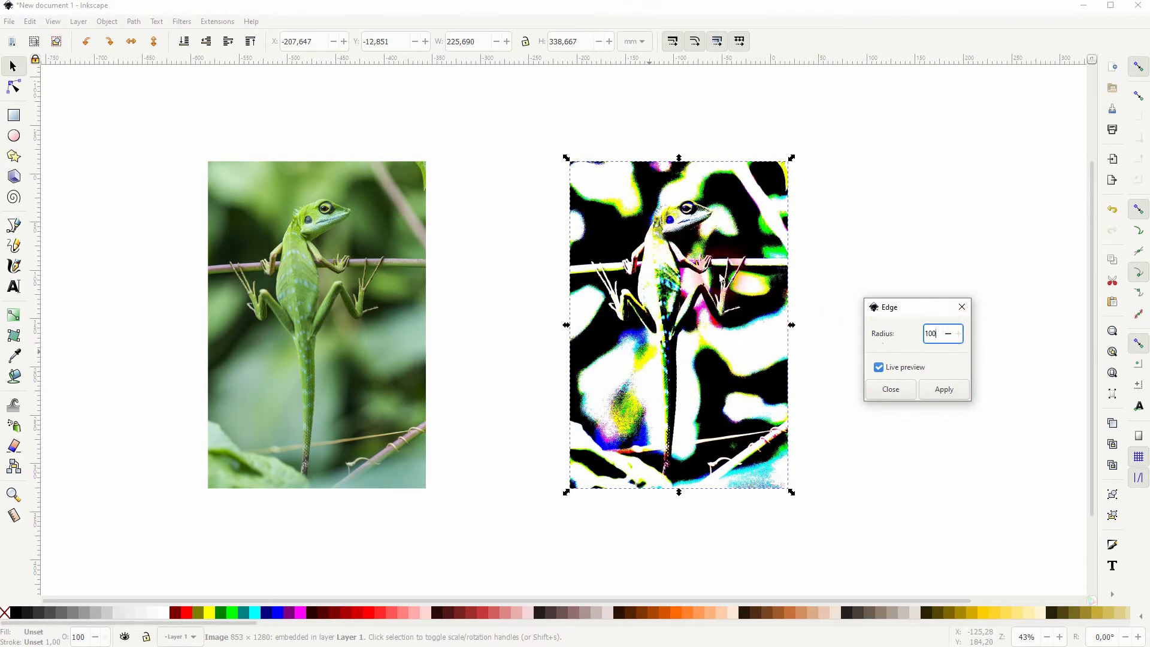
left_click(944, 389)
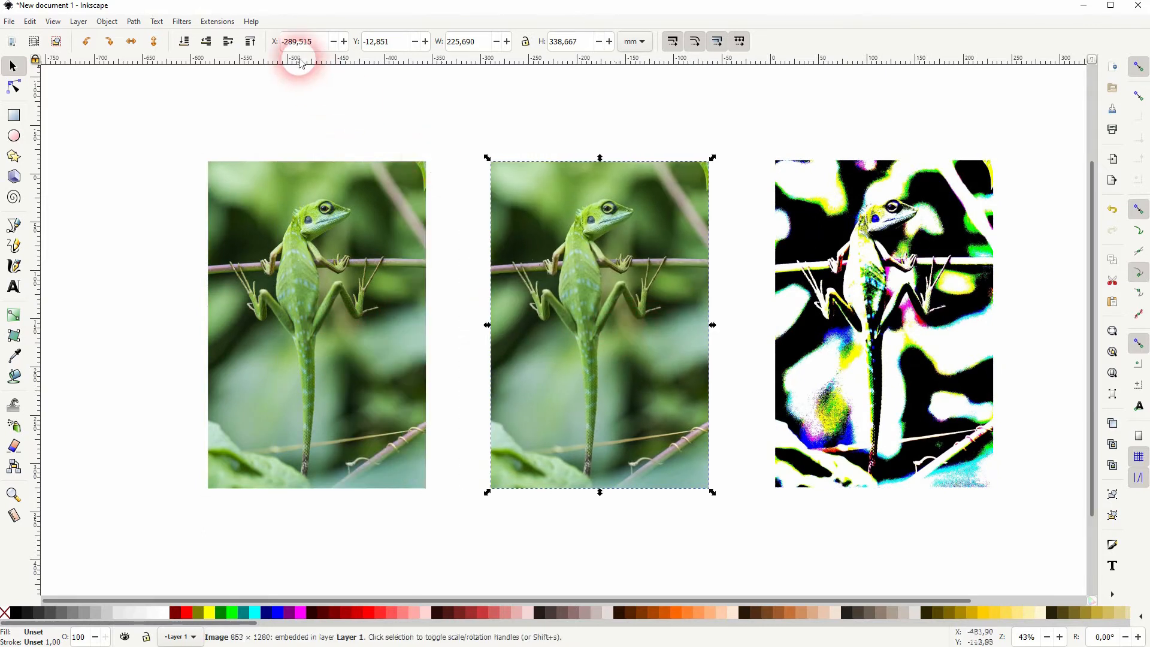
- Bring up the Raster > Edge effect for the middle lizard copy
left_click(216, 20)
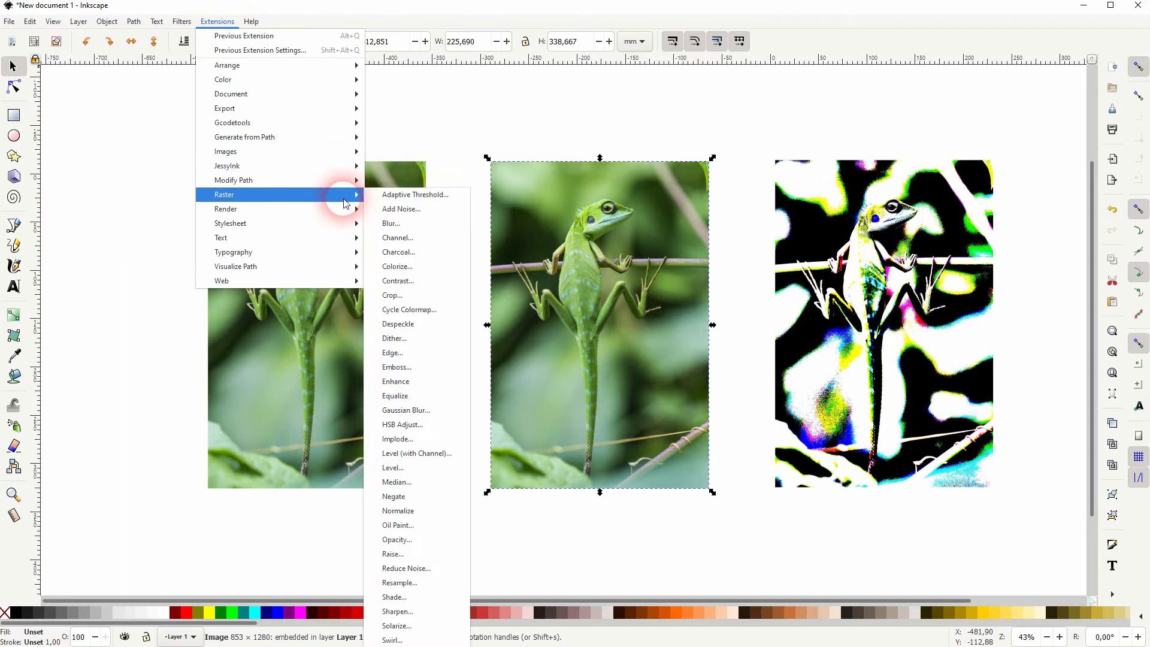
left_click(392, 353)
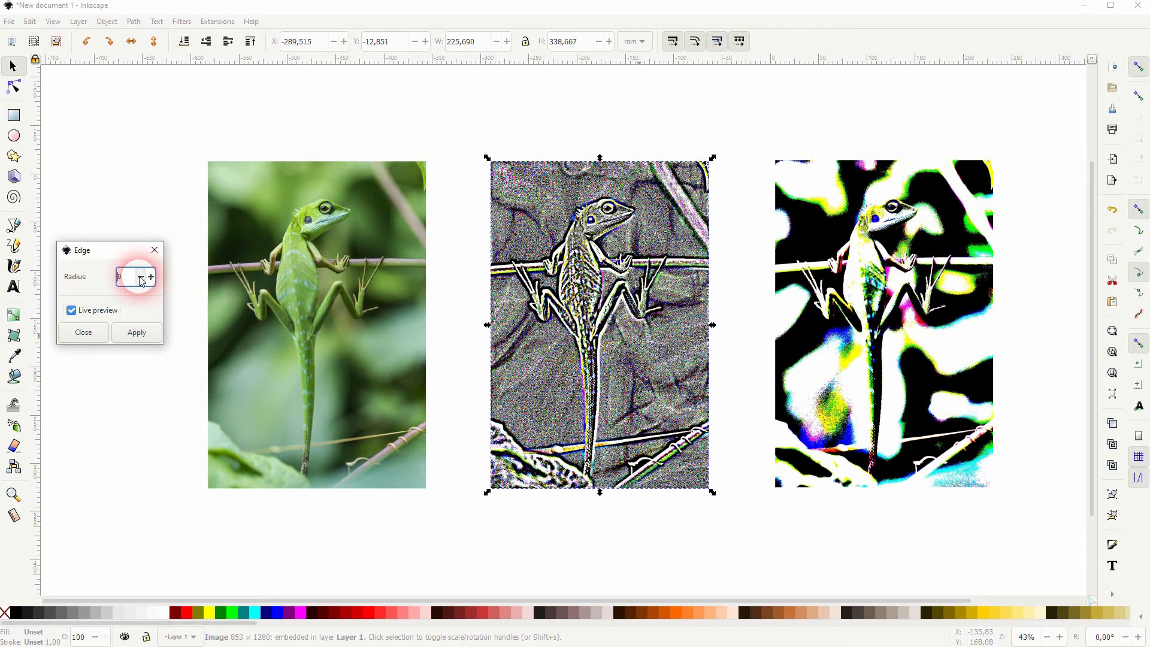
- Set the middle copy's Edge radius to 5 for finer preview outlines
left_click(151, 276)
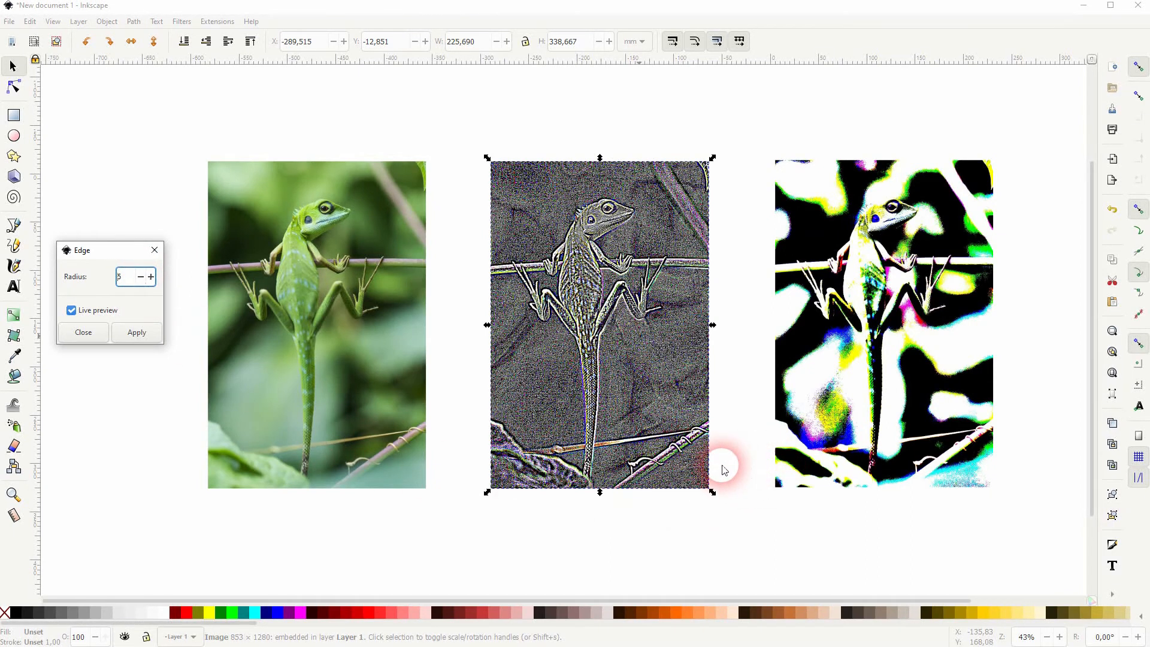
mouse_move(722, 525)
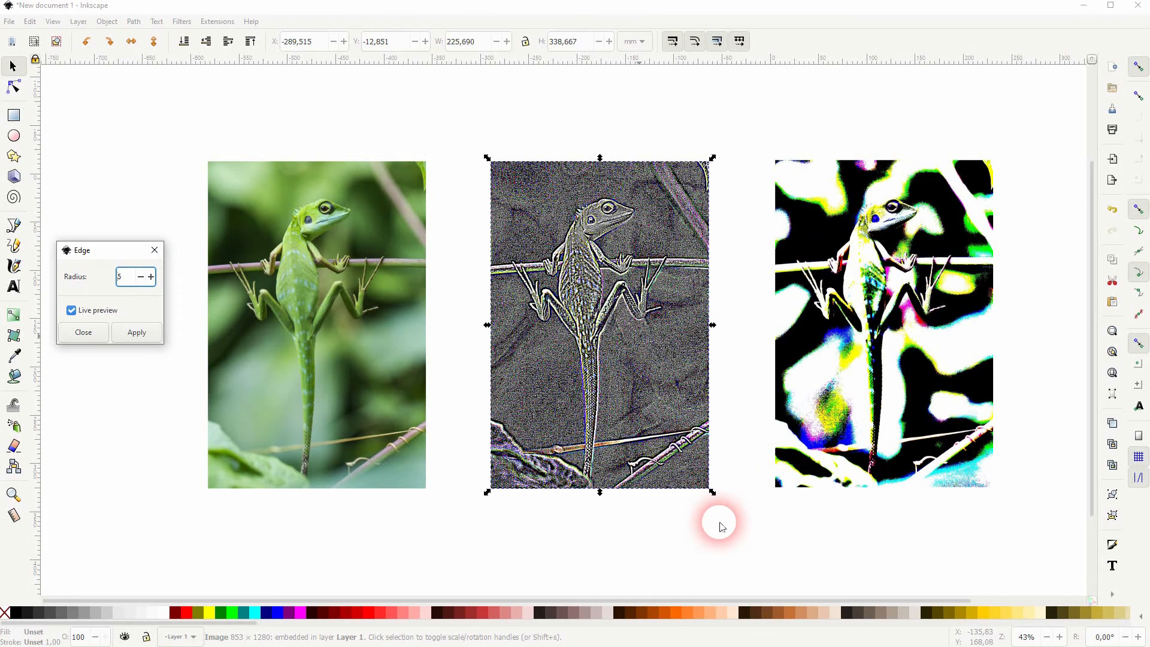